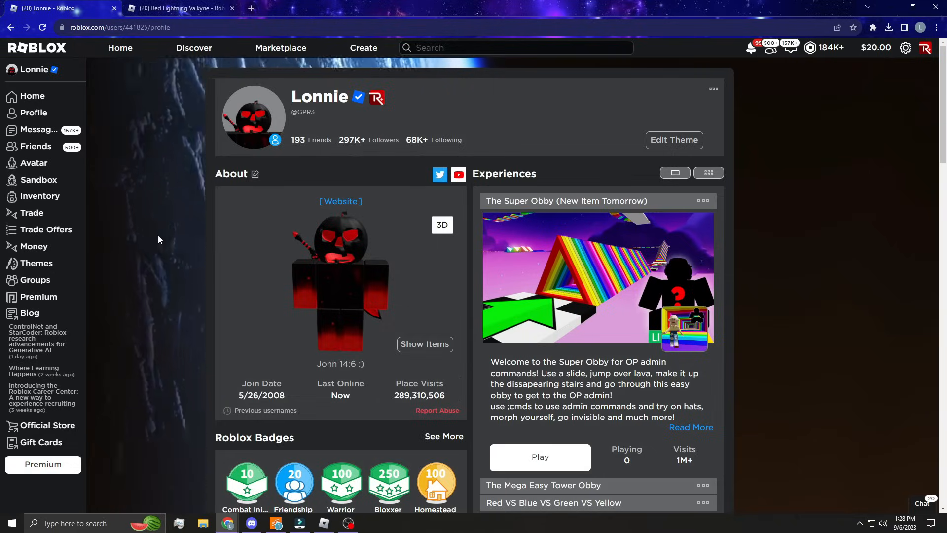
# View the Red Lightning Valkyrie hat page, then type 'redeem' in the game chat
pyautogui.click(173, 8)
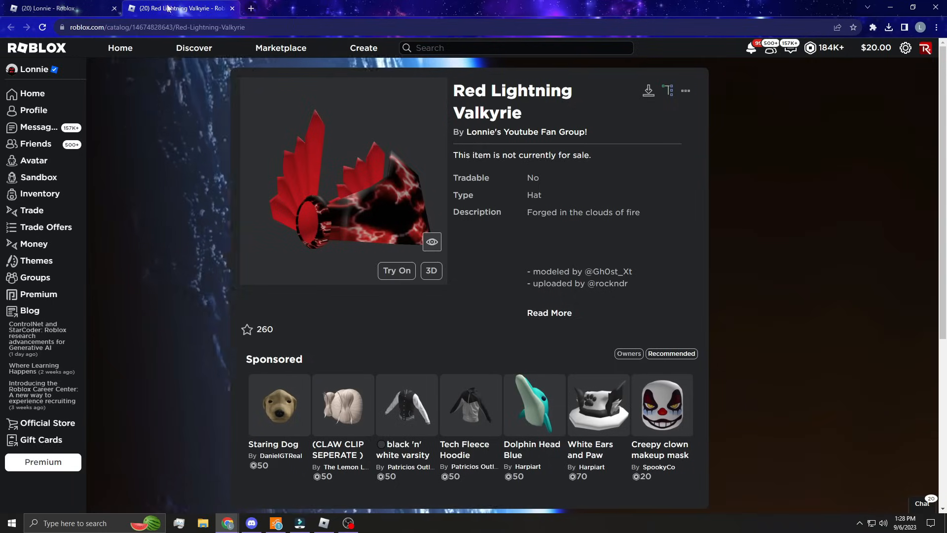
pyautogui.moveTo(247, 217)
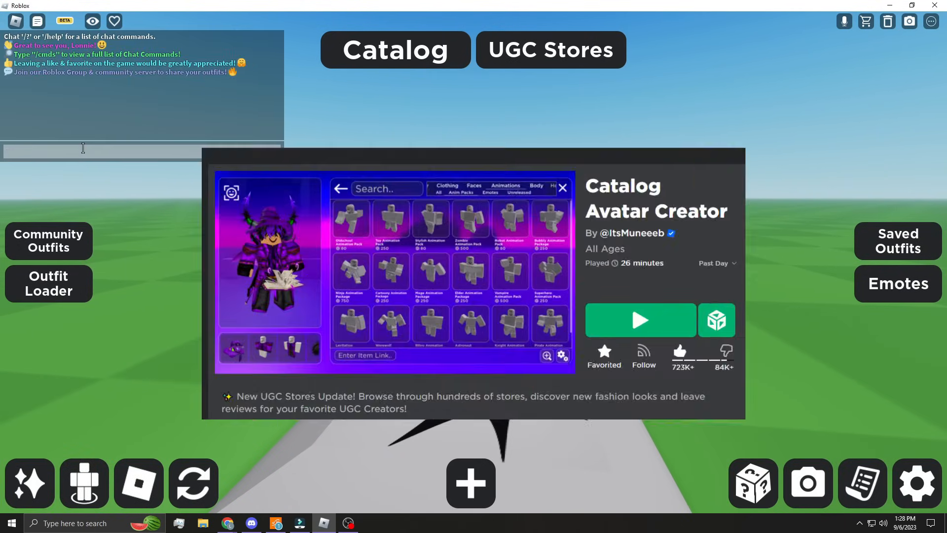
pyautogui.click(563, 187)
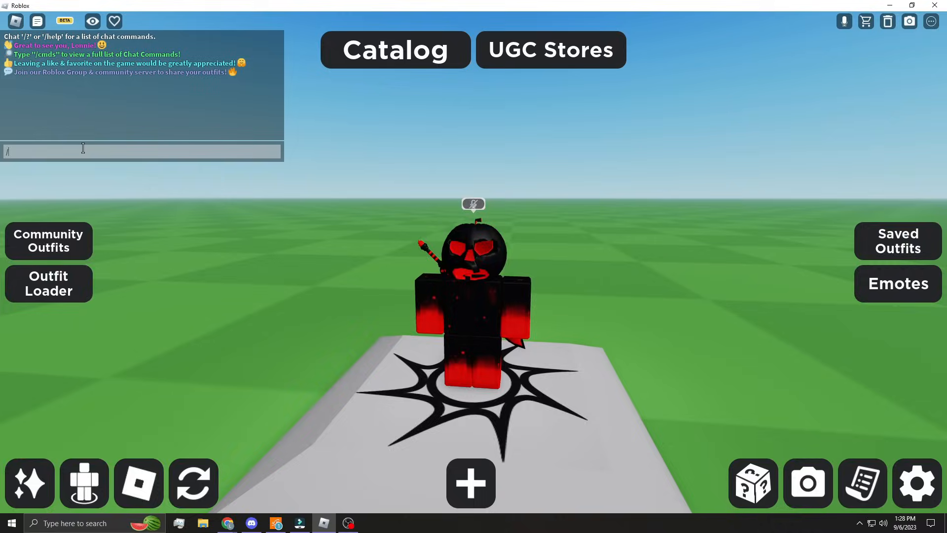
pyautogui.write('redeem')
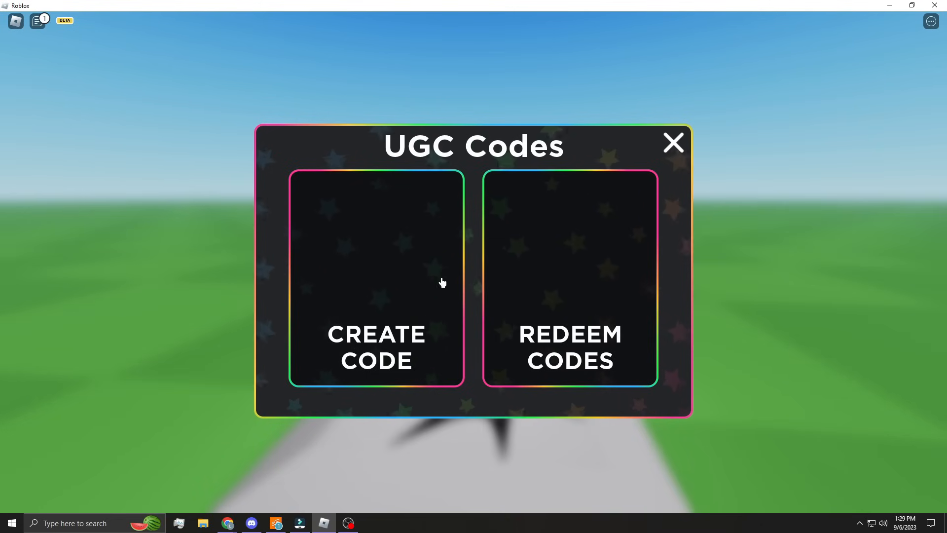
pyautogui.moveTo(543, 309)
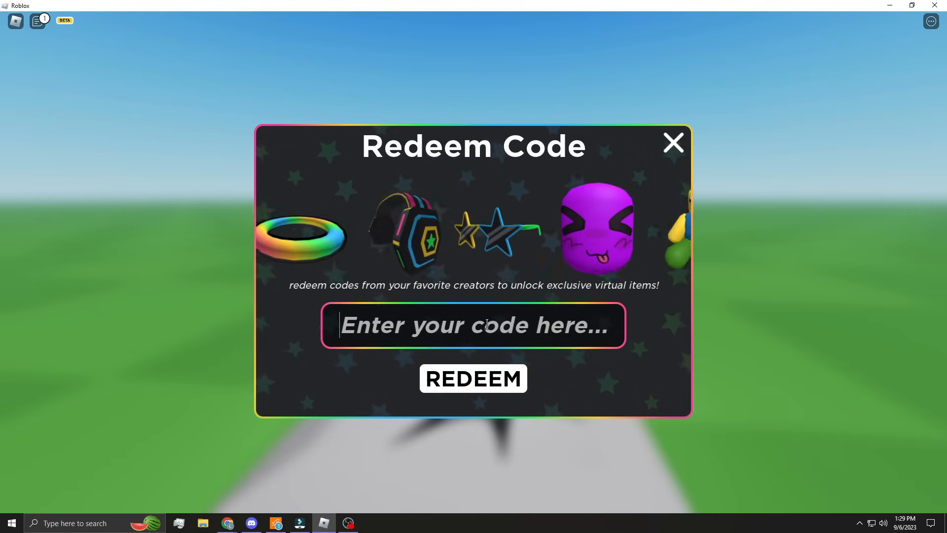
pyautogui.write('RVALK')
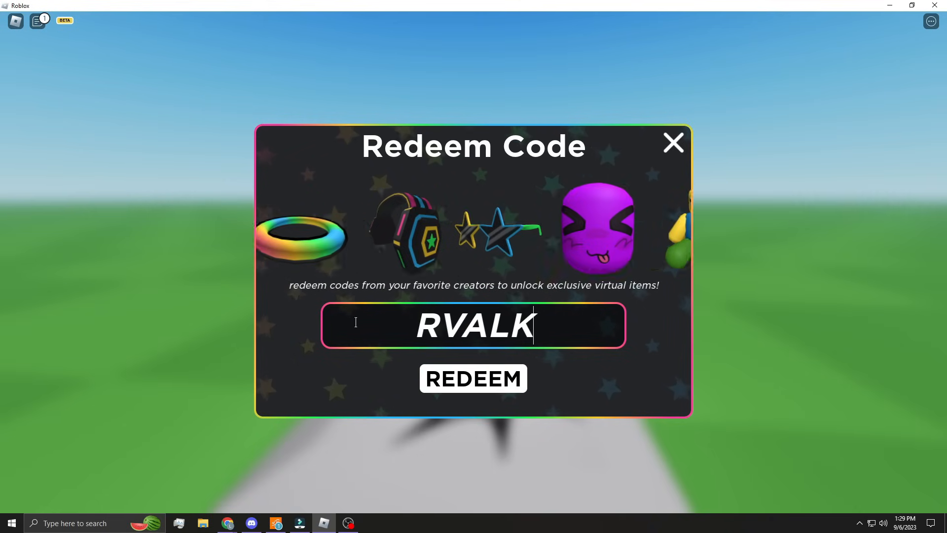
pyautogui.click(473, 378)
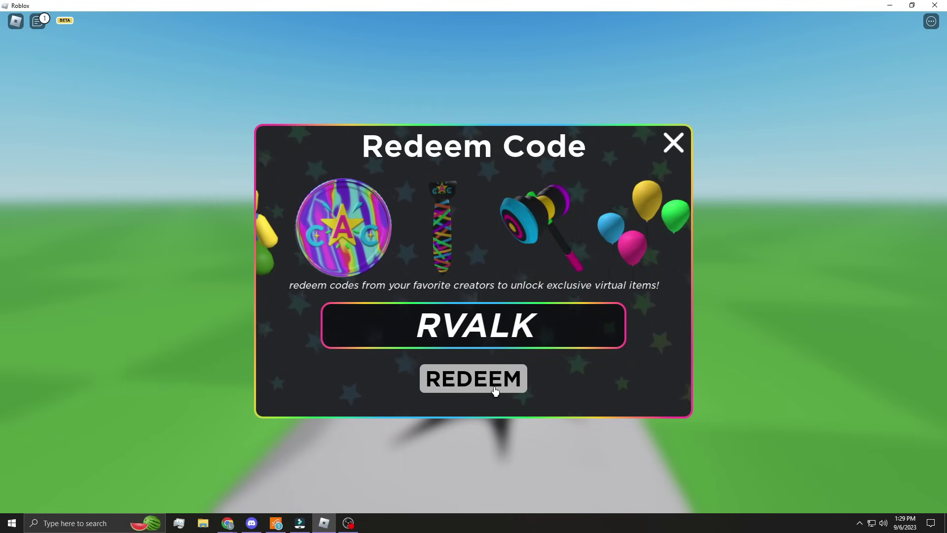
pyautogui.click(473, 378)
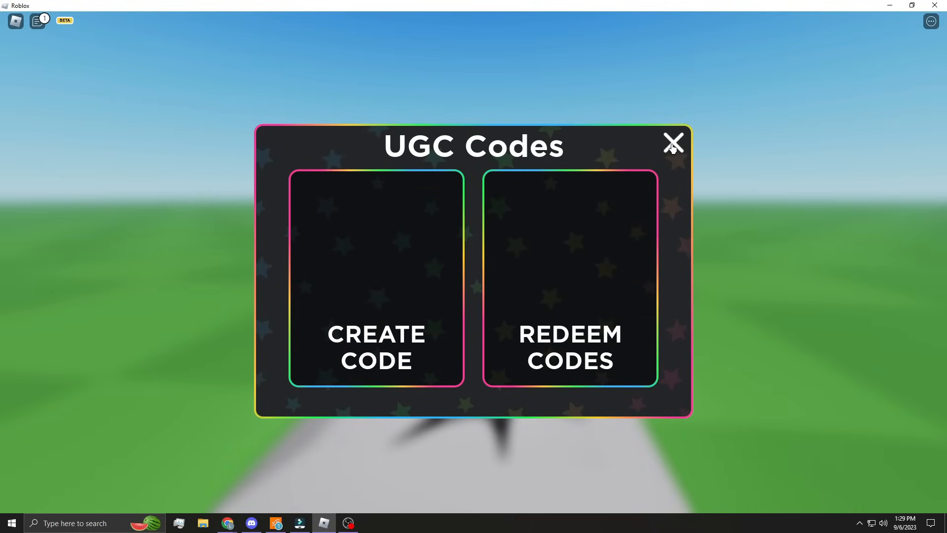
# Close the UGC Codes menu to return to the Red Lightning Valkyrie item page
pyautogui.click(674, 144)
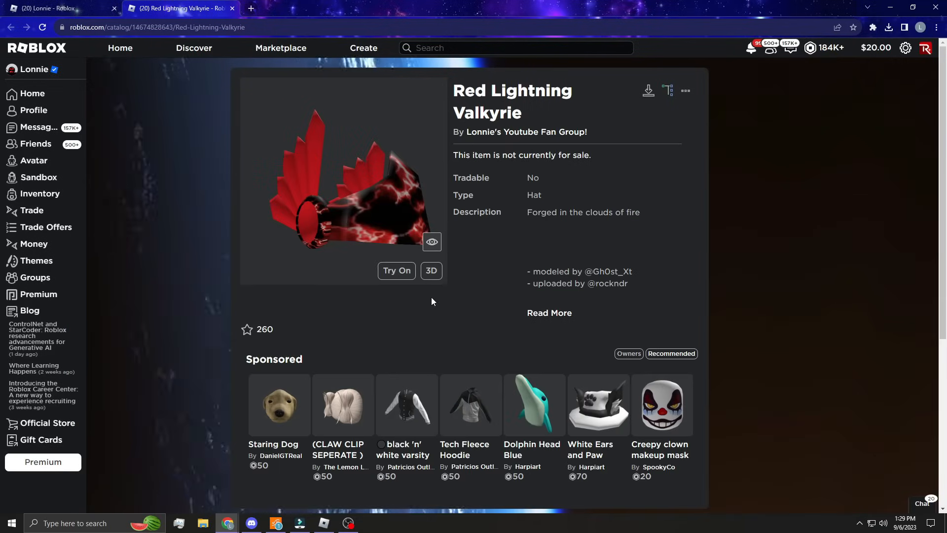
pyautogui.moveTo(758, 124)
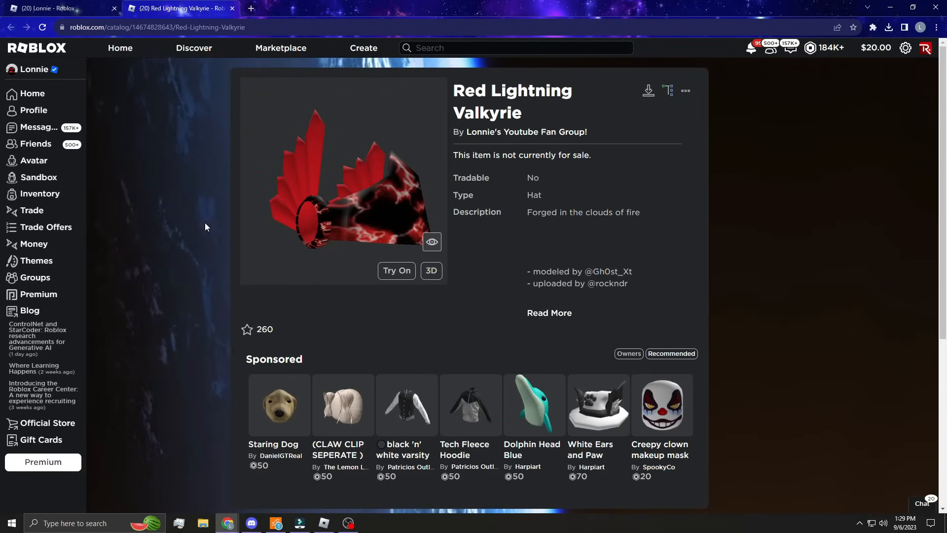
pyautogui.moveTo(204, 257)
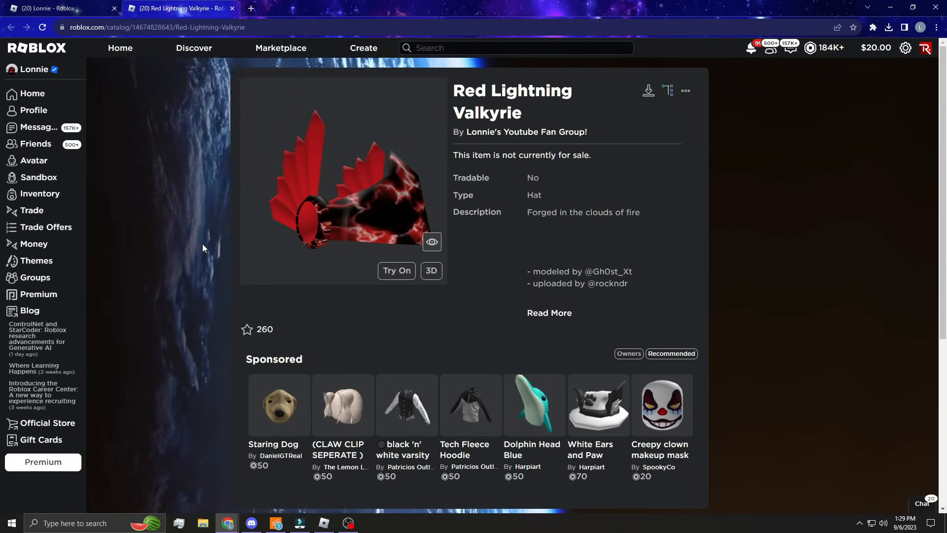
pyautogui.moveTo(194, 251)
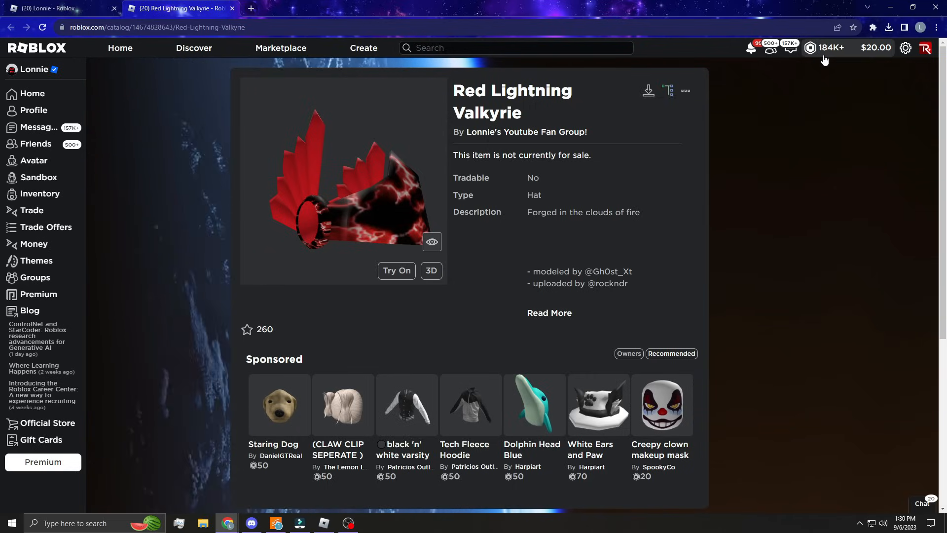
pyautogui.moveTo(203, 195)
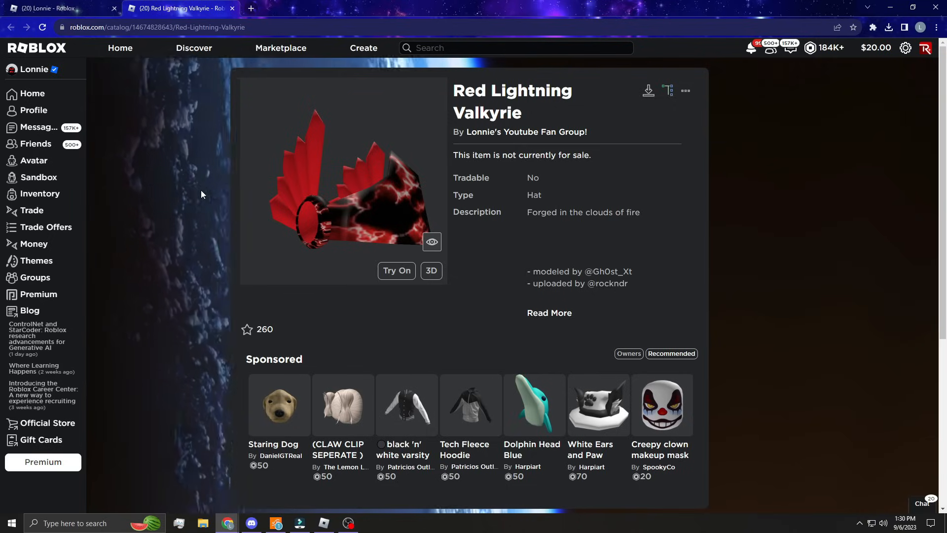
pyautogui.moveTo(198, 202)
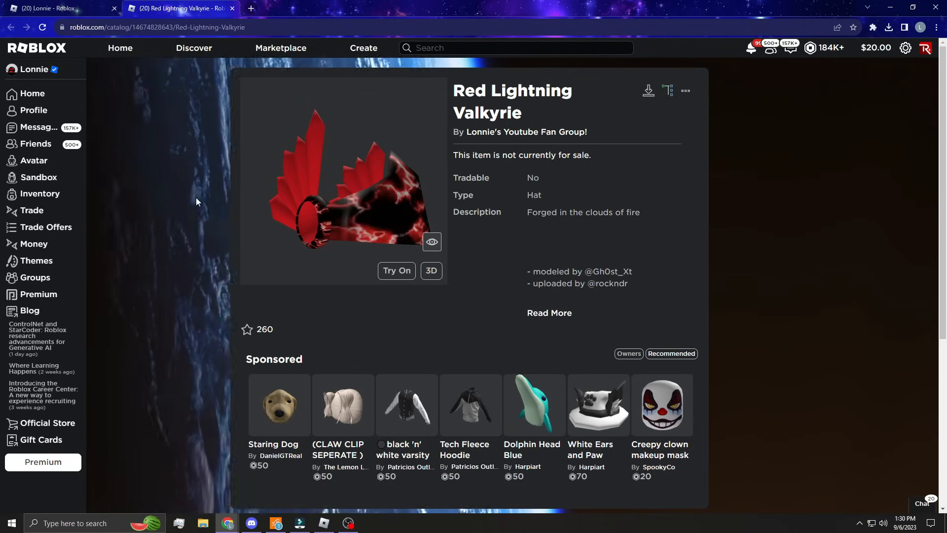
pyautogui.moveTo(180, 222)
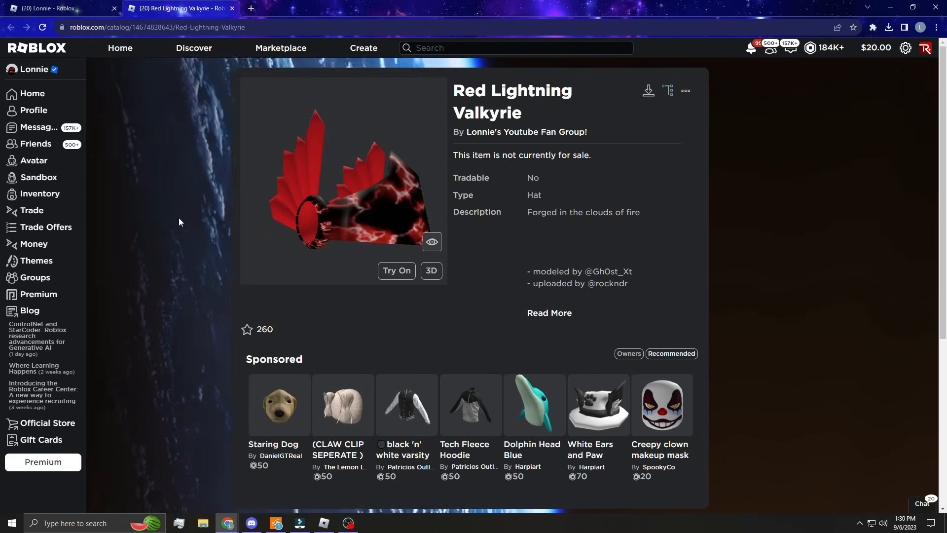